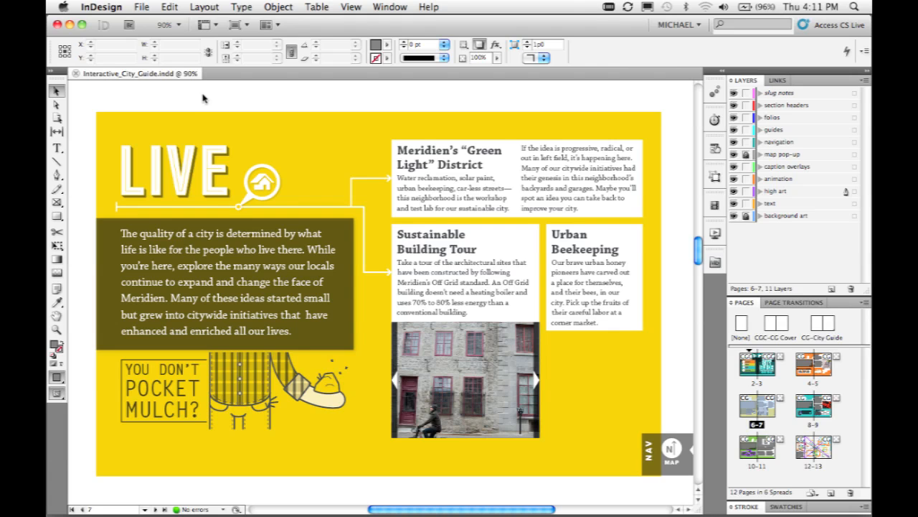
# Select the LIVE heading graphic on the Live spread
pyautogui.click(176, 170)
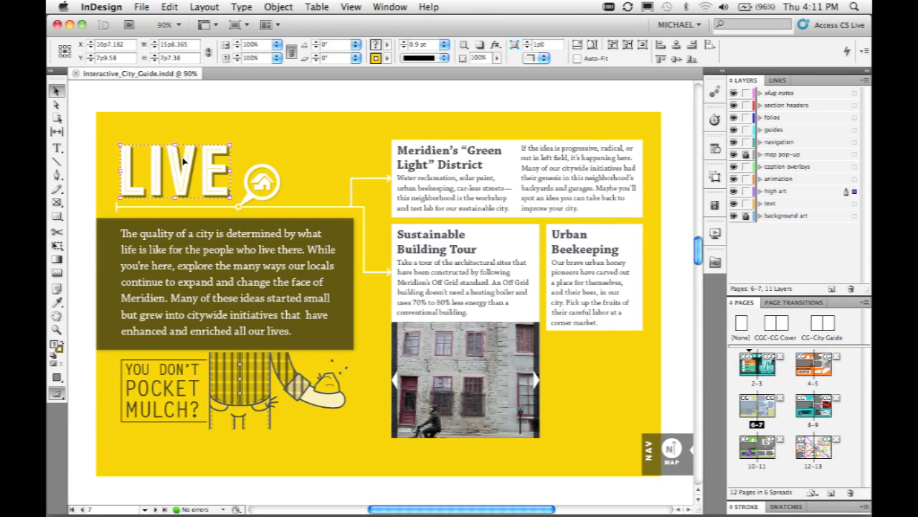
pyautogui.moveTo(674, 112)
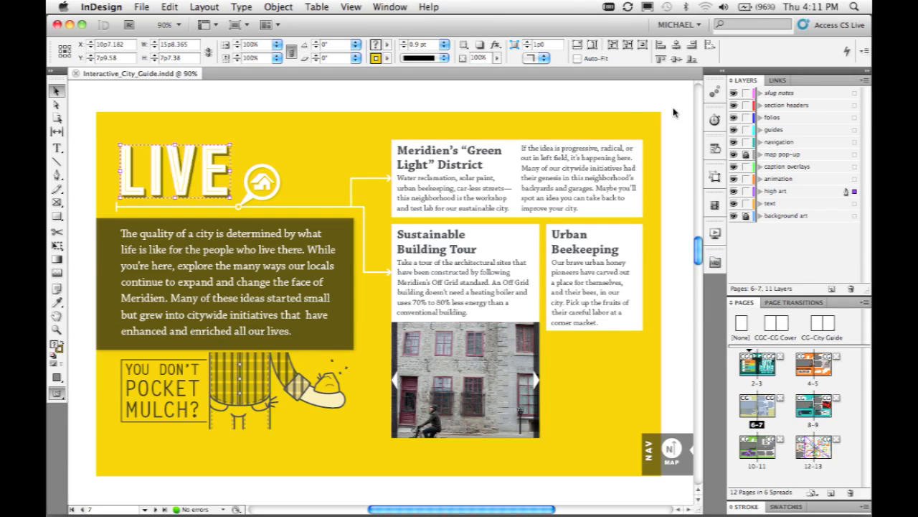
pyautogui.moveTo(680, 108)
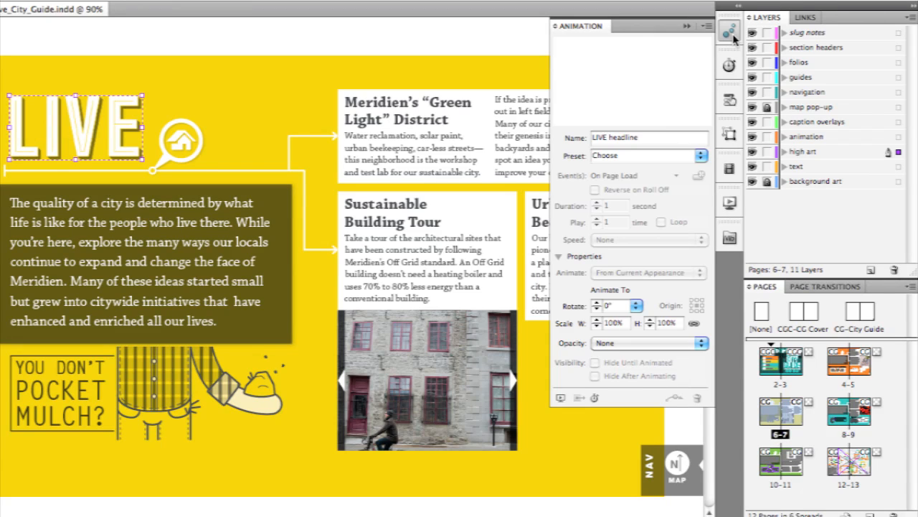
# Apply the Fly in from Top animation preset to the LIVE headline
pyautogui.click(701, 155)
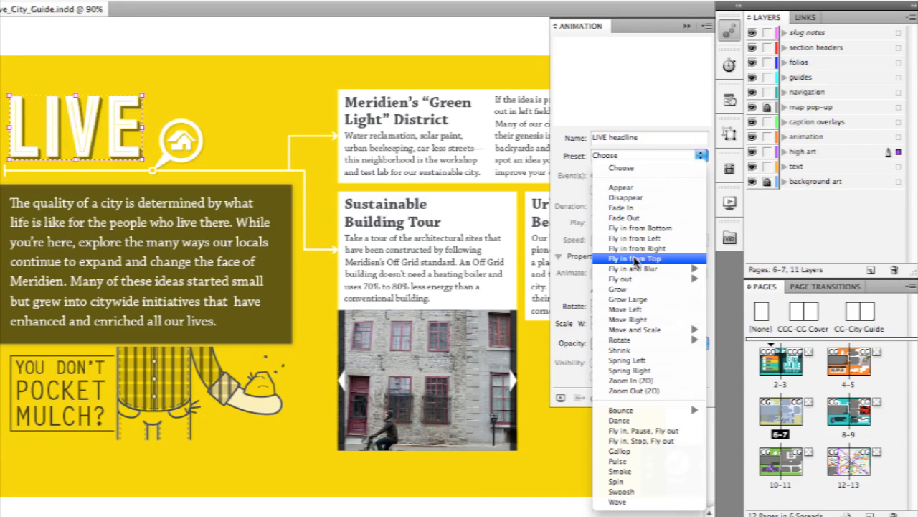
pyautogui.click(634, 259)
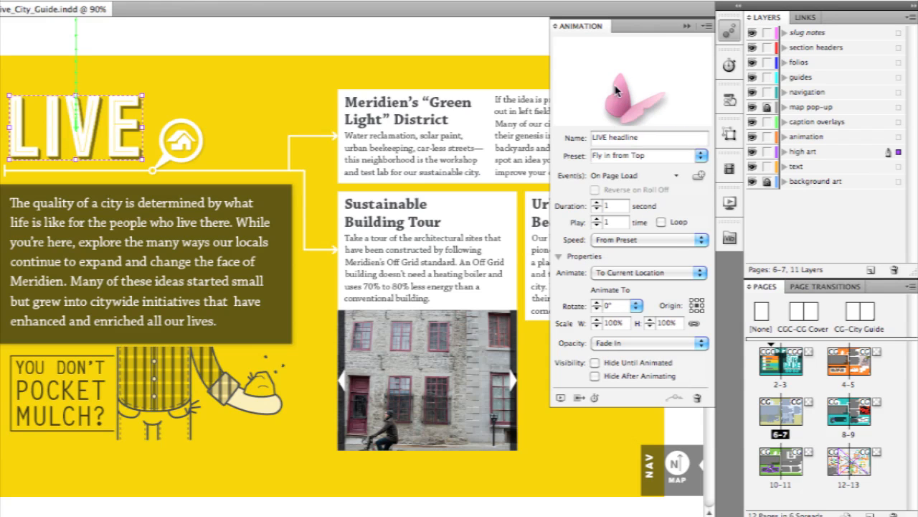
pyautogui.moveTo(632, 99)
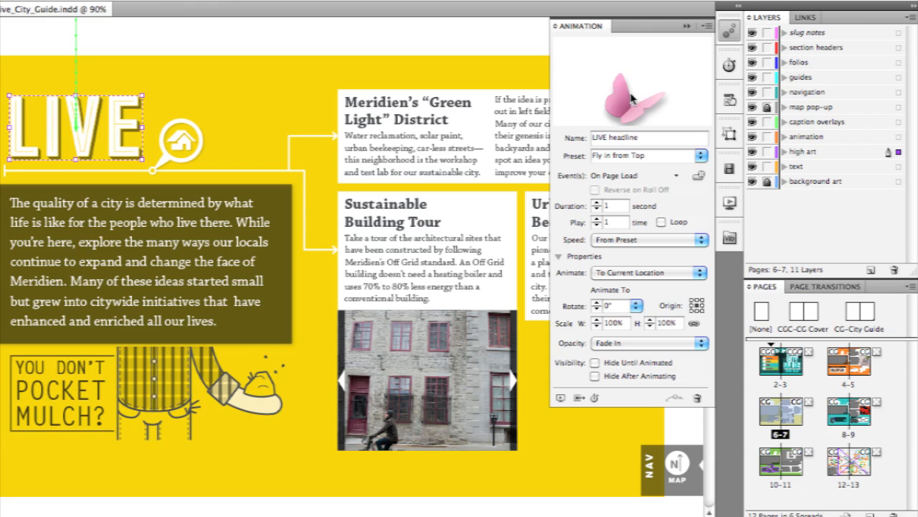
pyautogui.moveTo(265, 108)
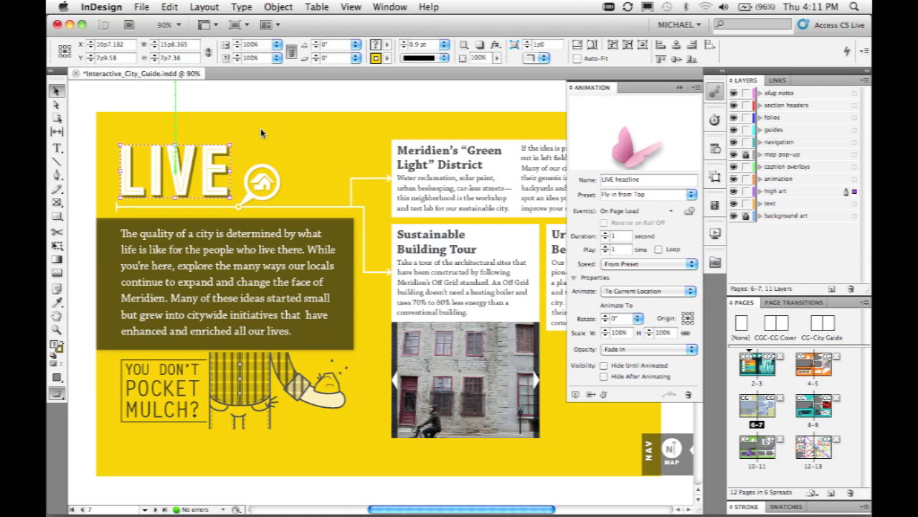
pyautogui.moveTo(308, 127)
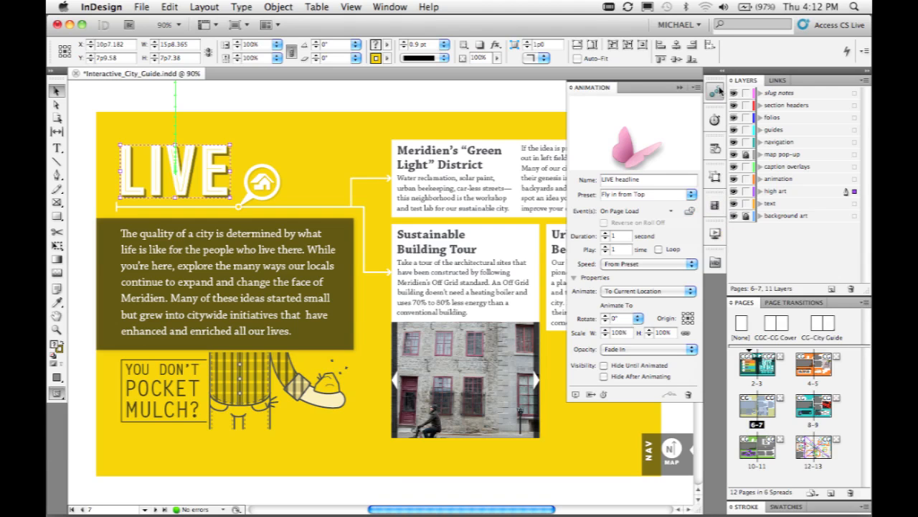
# Preview the Live spread to check the headline animation
pyautogui.click(715, 92)
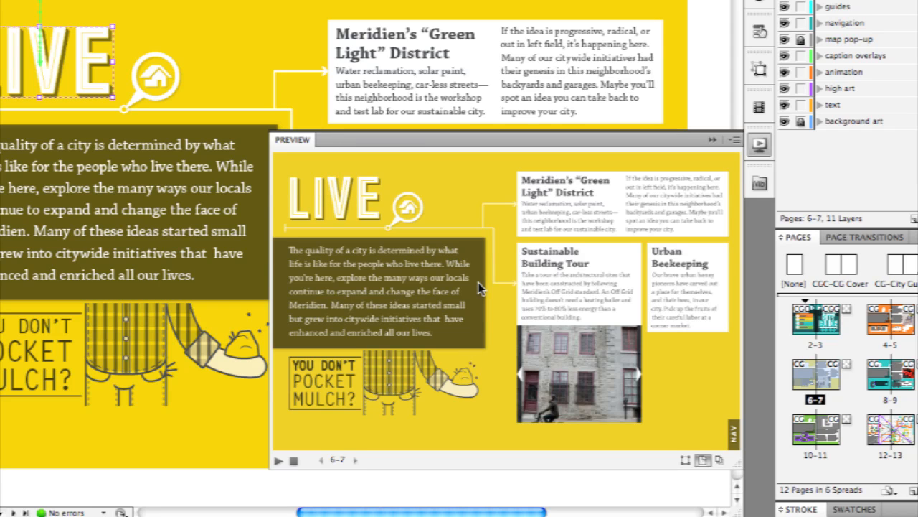
pyautogui.moveTo(400, 247)
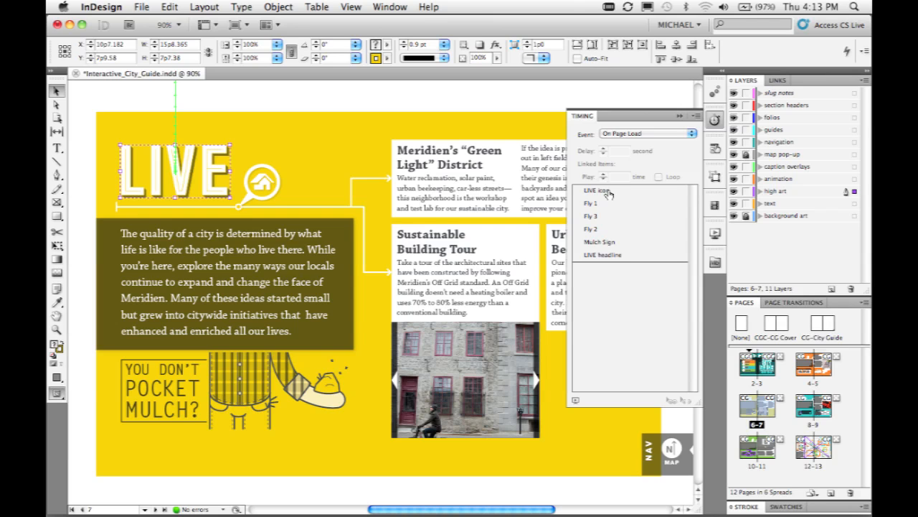
# Move LIVE headline to the top of the timing order and link all six to play together
pyautogui.click(604, 255)
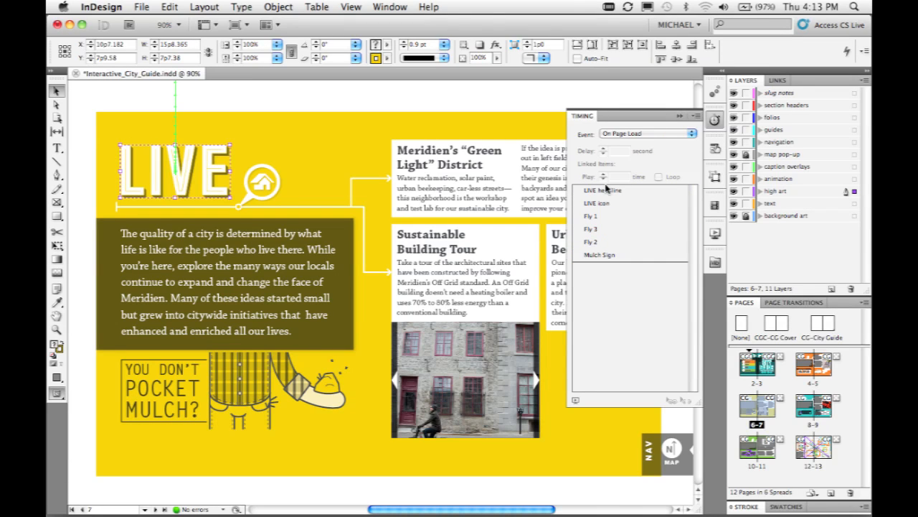
pyautogui.moveTo(620, 199)
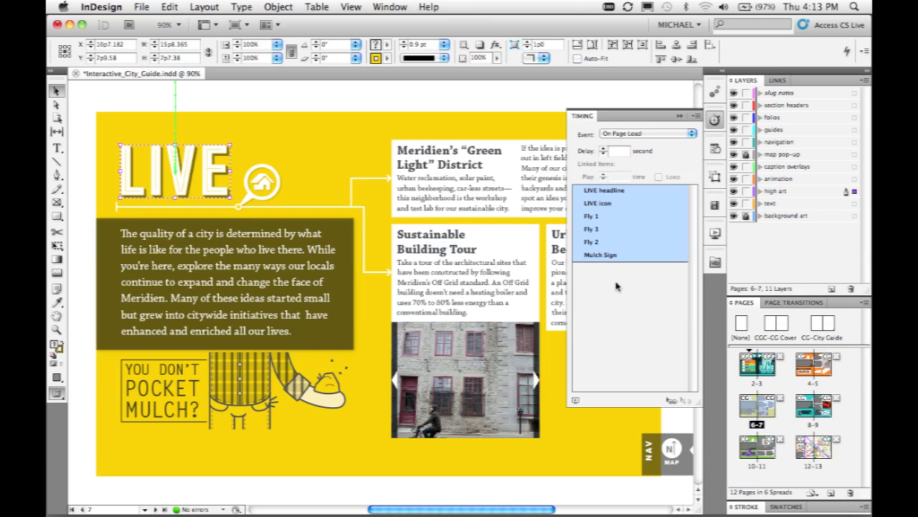
pyautogui.moveTo(628, 203)
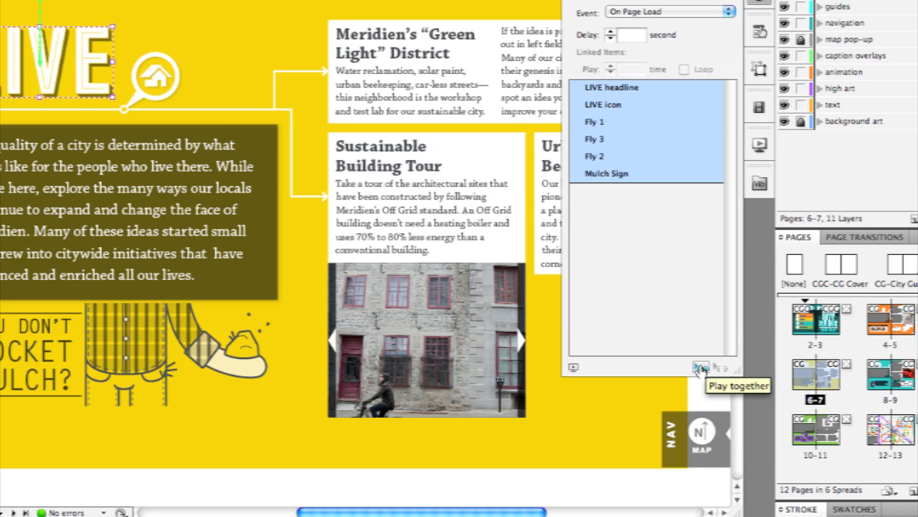
pyautogui.click(701, 367)
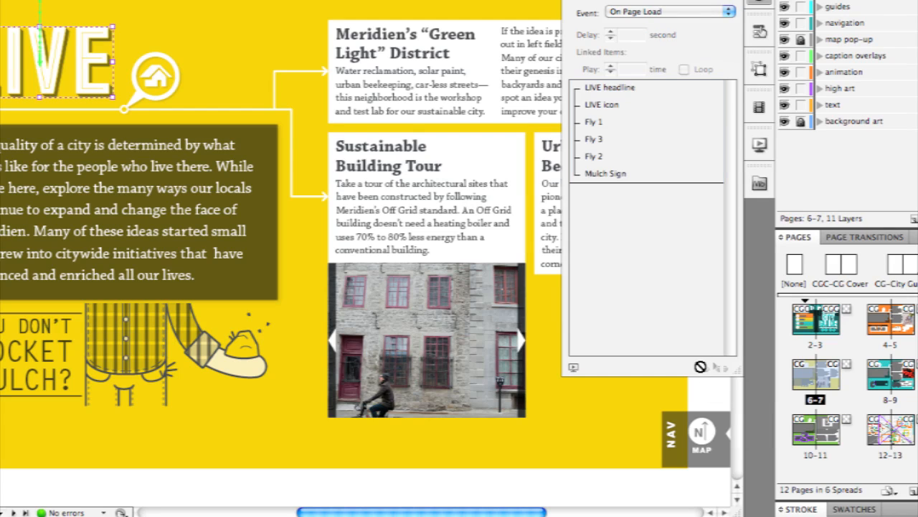
pyautogui.moveTo(604, 185)
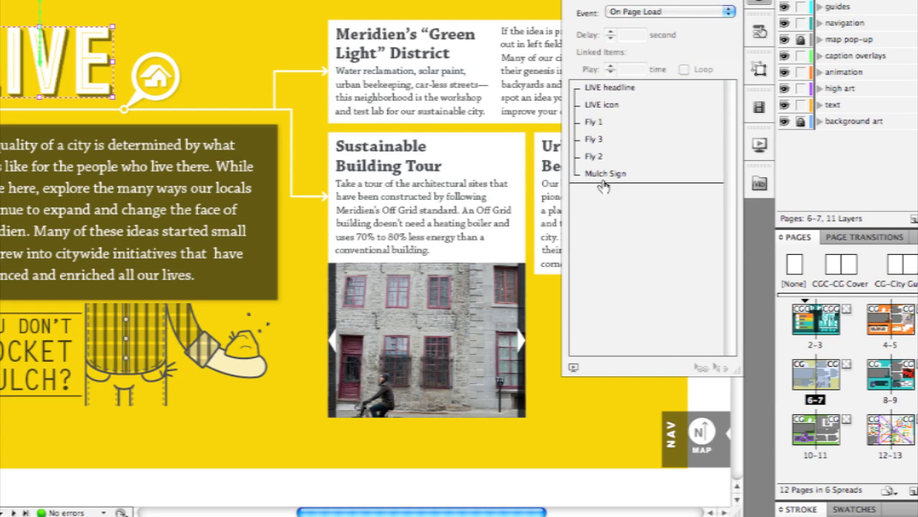
pyautogui.moveTo(610, 223)
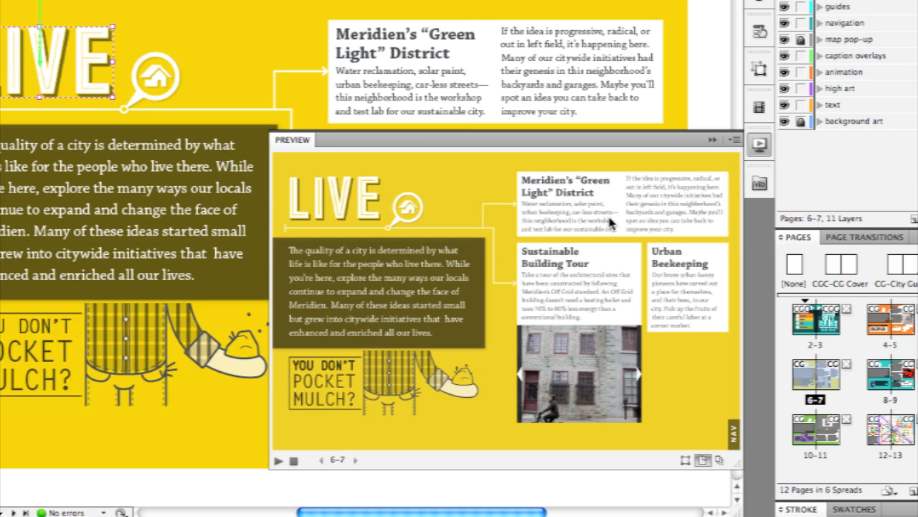
pyautogui.moveTo(478, 362)
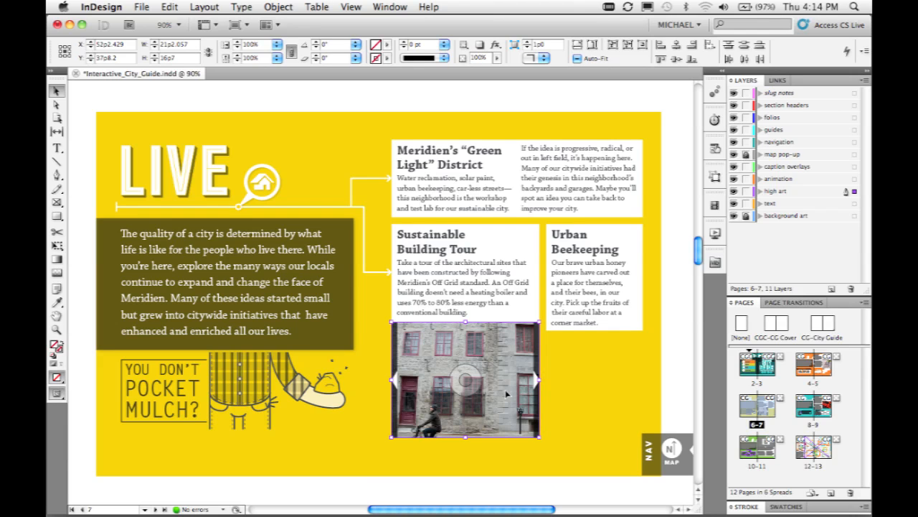
pyautogui.moveTo(760, 194)
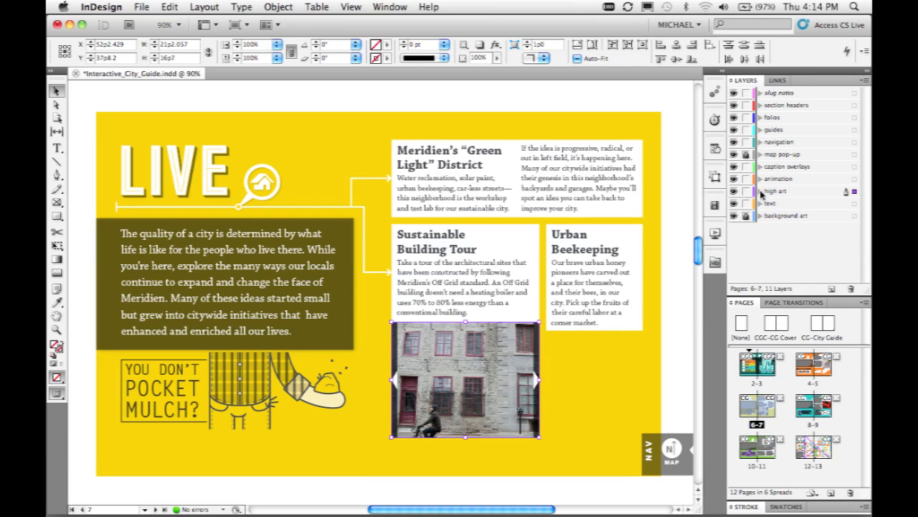
# Expand the high art layer to list the building 01–05 photos and show Object States
pyautogui.click(744, 191)
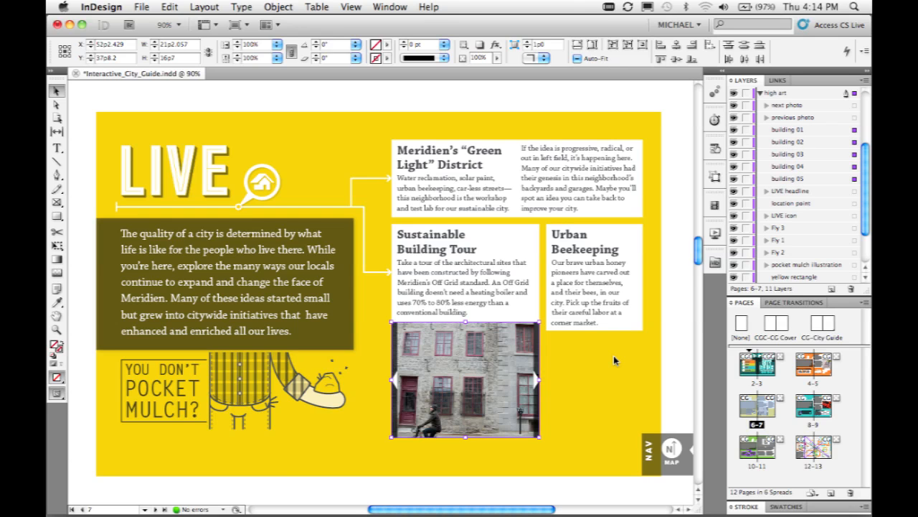
pyautogui.moveTo(720, 226)
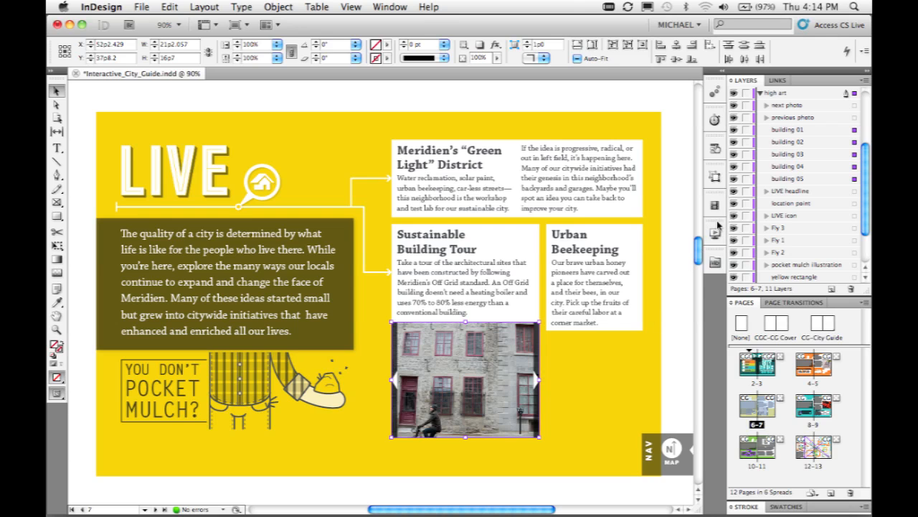
pyautogui.click(715, 178)
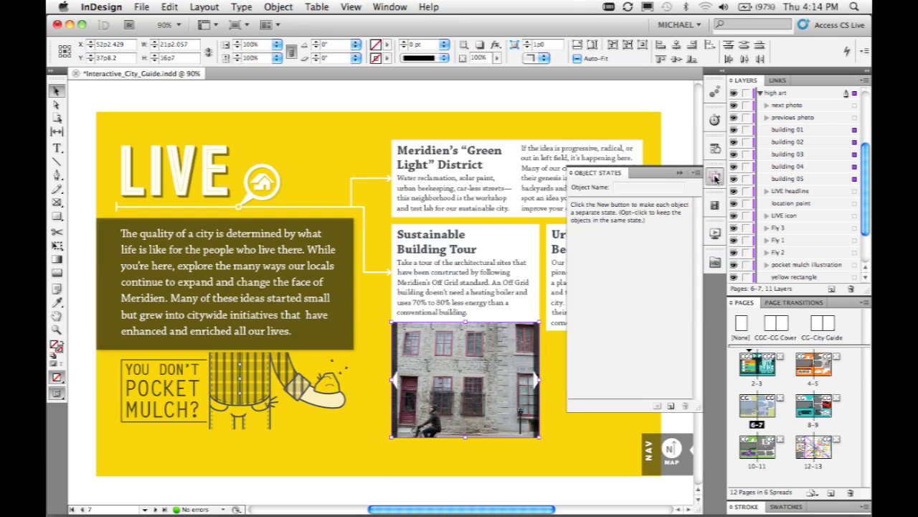
pyautogui.moveTo(650, 247)
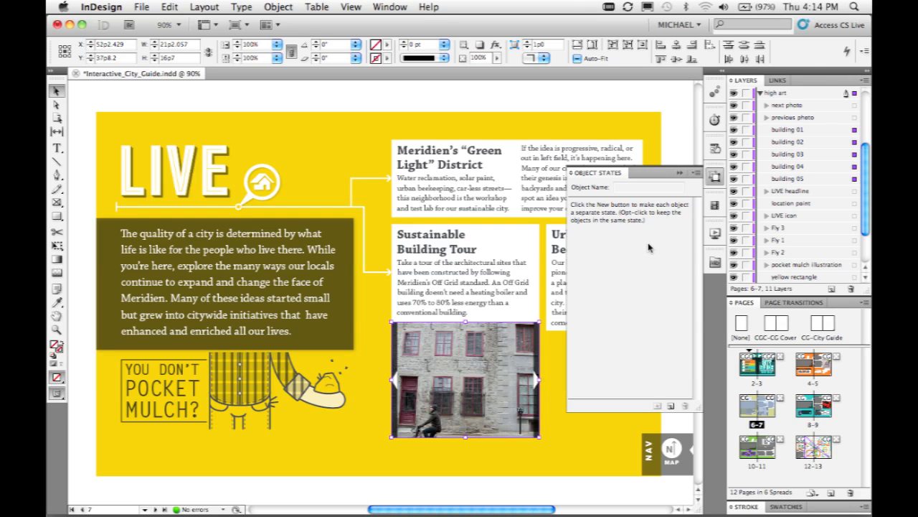
pyautogui.moveTo(672, 396)
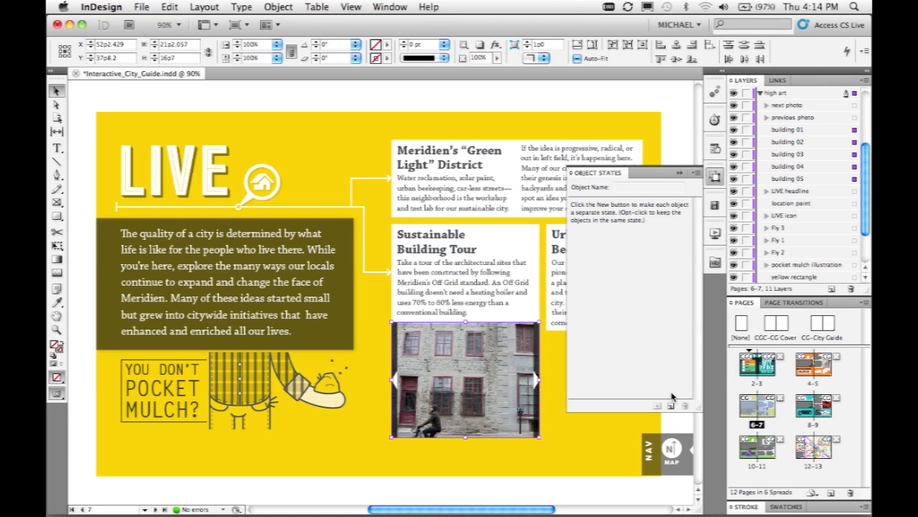
pyautogui.moveTo(671, 406)
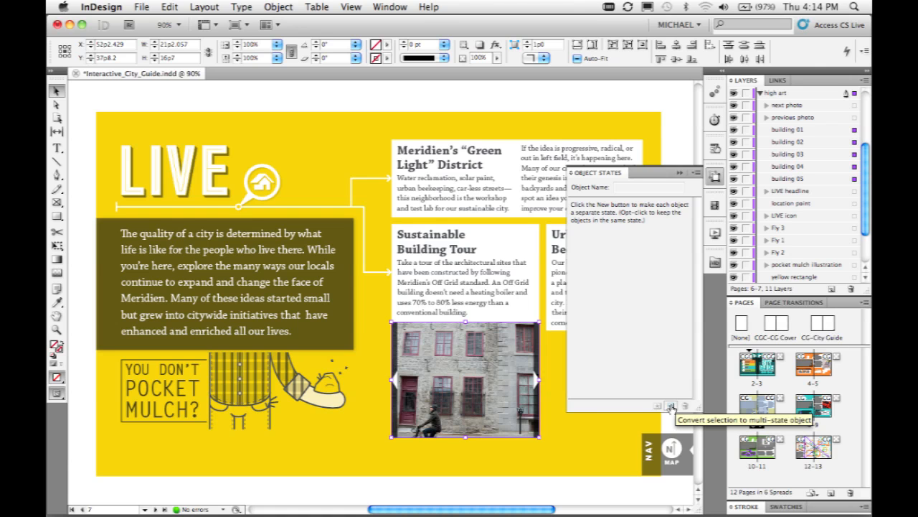
# Convert the five building photos into a multi-state object named 'Building Slide show'
pyautogui.click(673, 407)
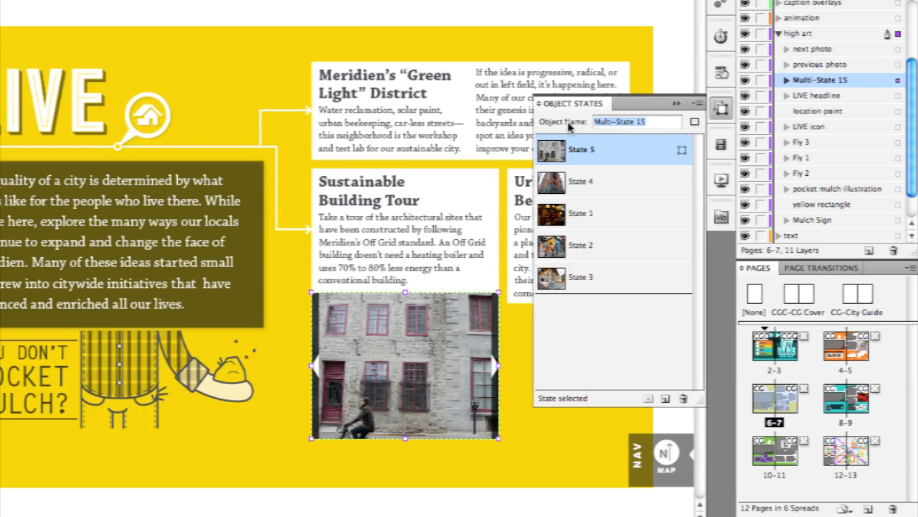
pyautogui.write('Building Slide show')
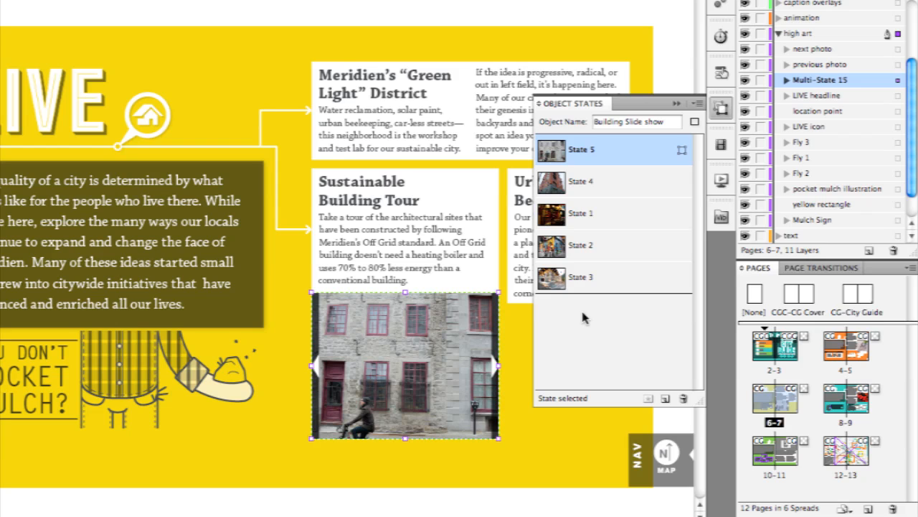
pyautogui.moveTo(534, 347)
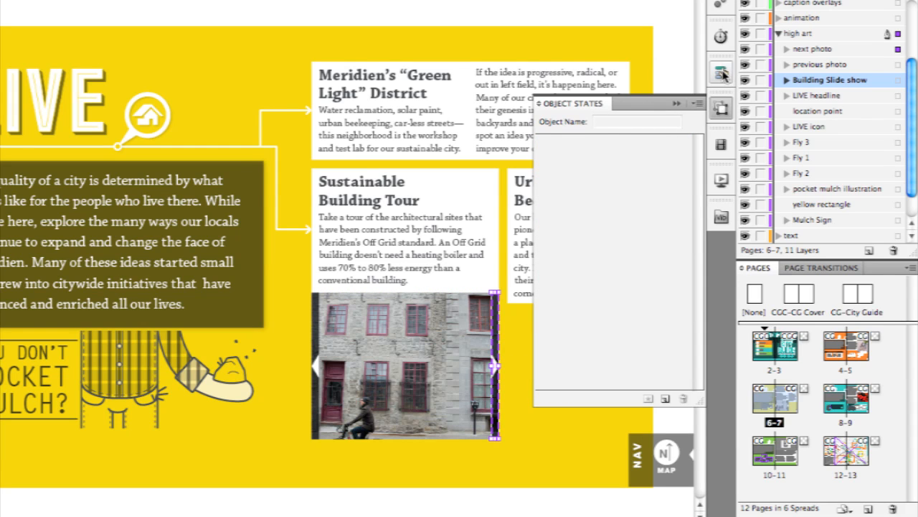
# Give the previous photo button a Go To Previous State action on release
pyautogui.click(722, 72)
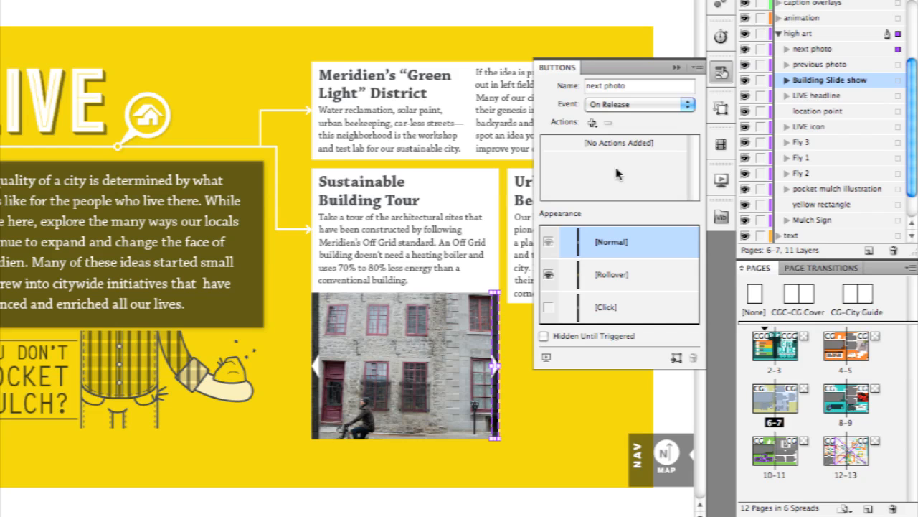
pyautogui.moveTo(612, 174)
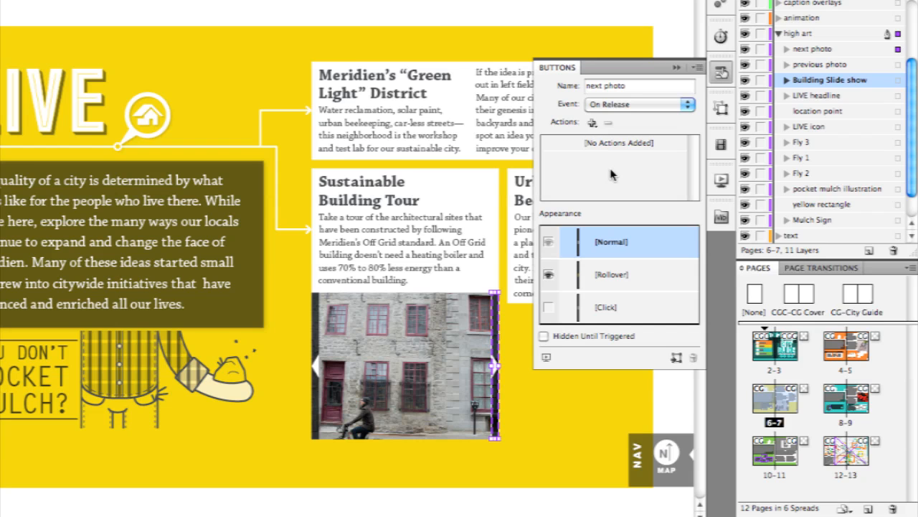
pyautogui.click(593, 122)
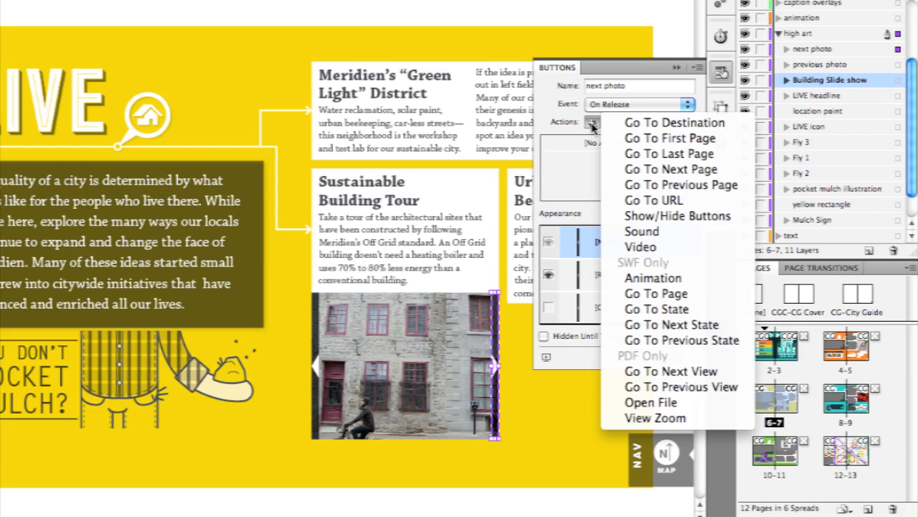
pyautogui.click(592, 122)
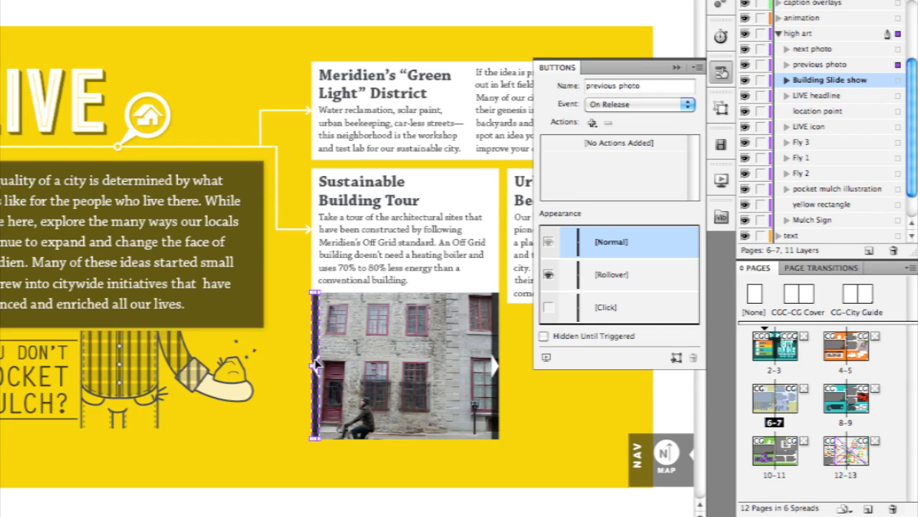
pyautogui.moveTo(595, 136)
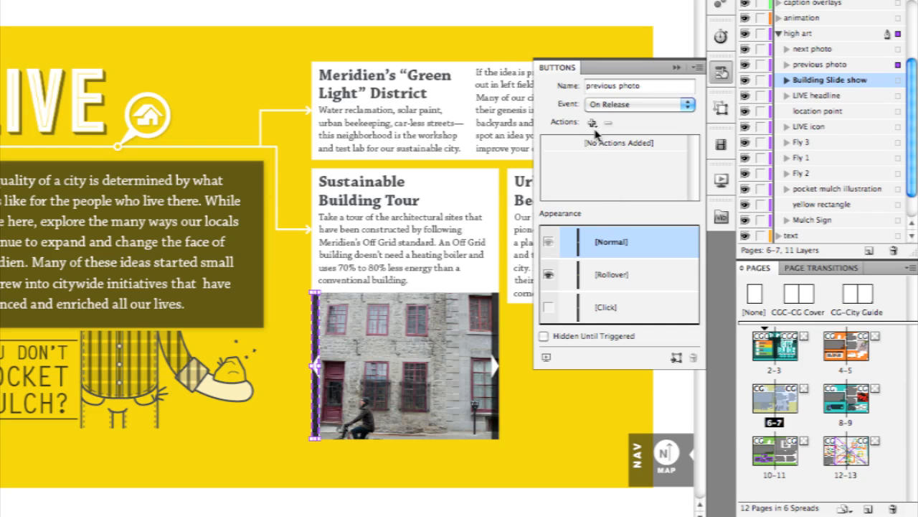
pyautogui.click(594, 122)
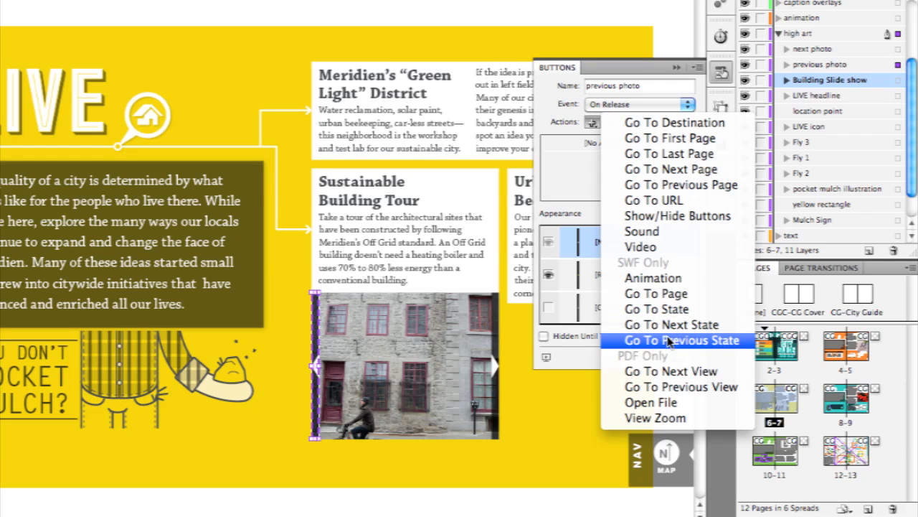
pyautogui.click(681, 340)
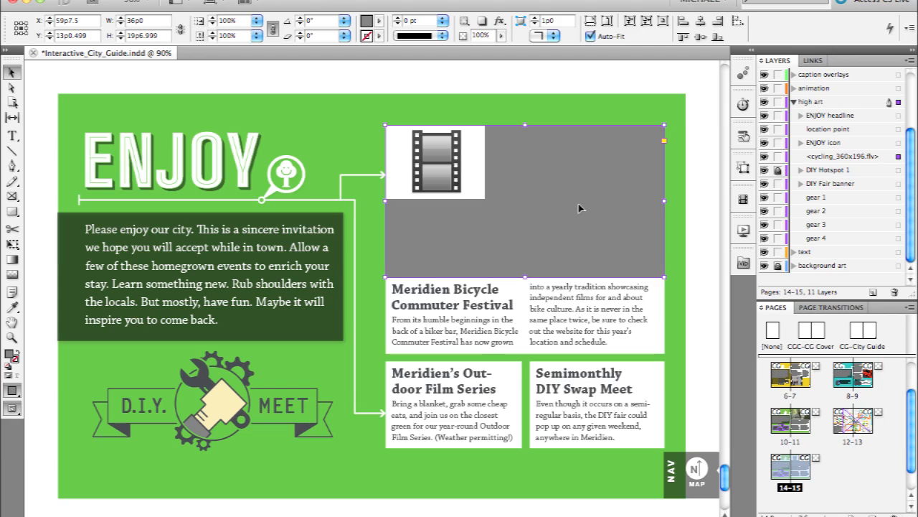
pyautogui.moveTo(662, 189)
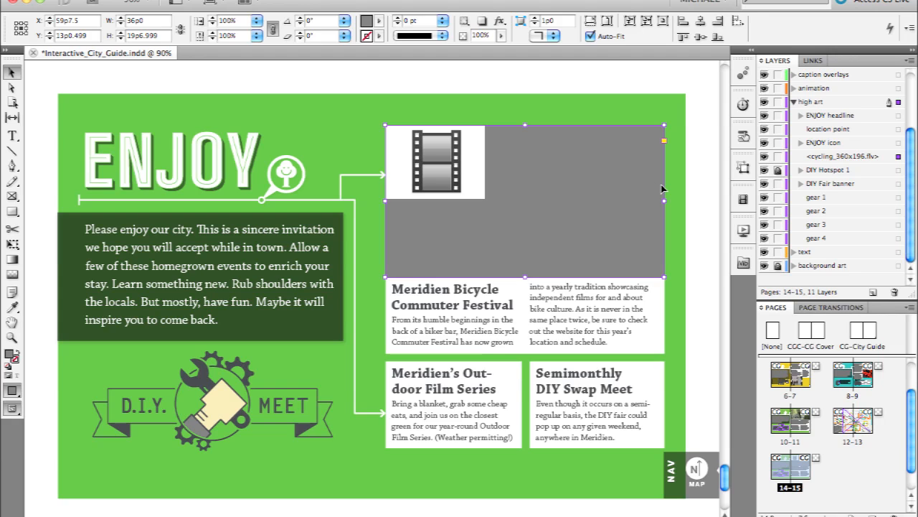
pyautogui.moveTo(739, 187)
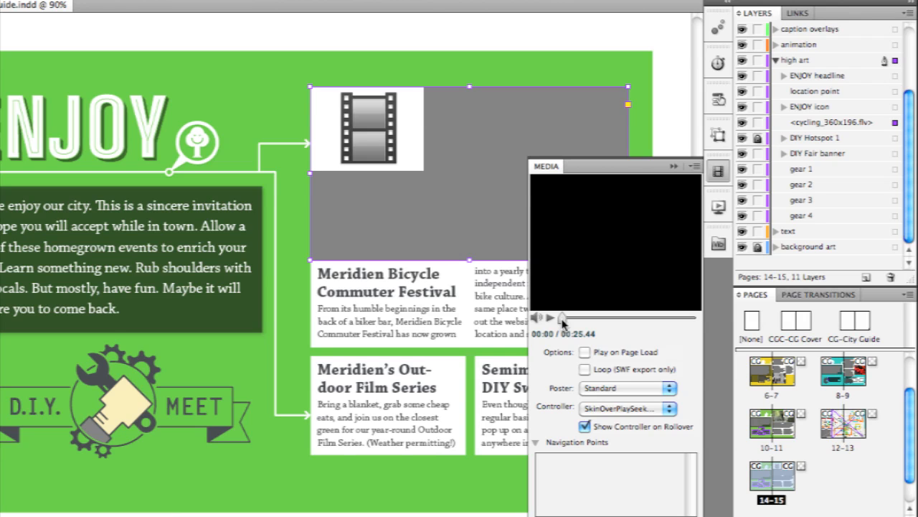
# Scrub the cycling video back to its start and set Poster to From Current Frame
pyautogui.click(551, 318)
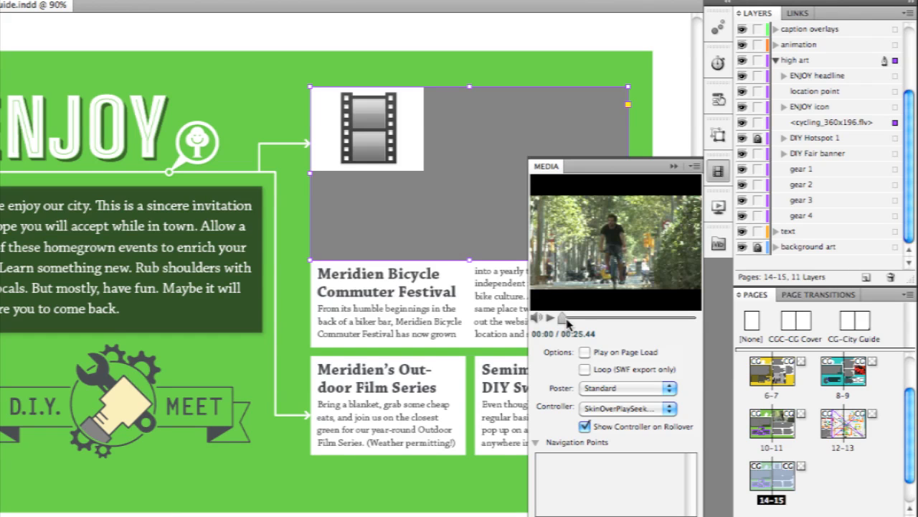
pyautogui.click(551, 317)
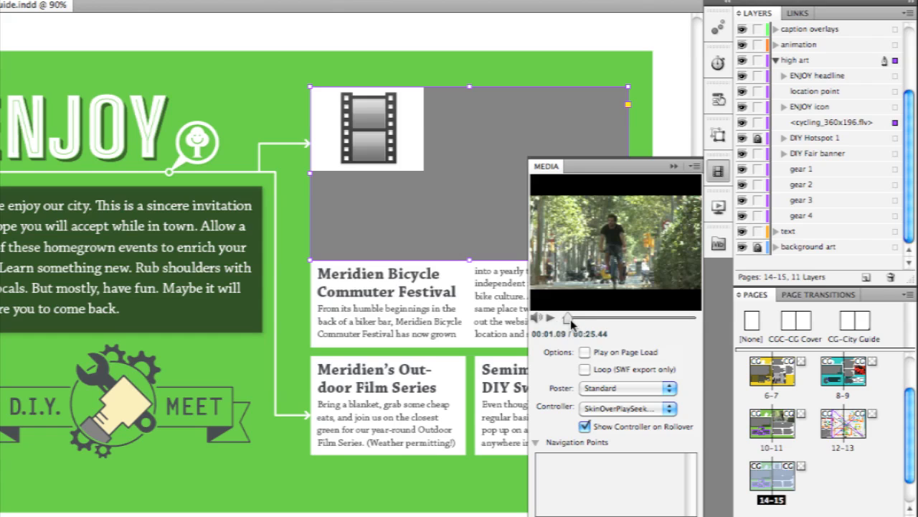
pyautogui.moveTo(569, 317); pyautogui.dragTo(603, 317)
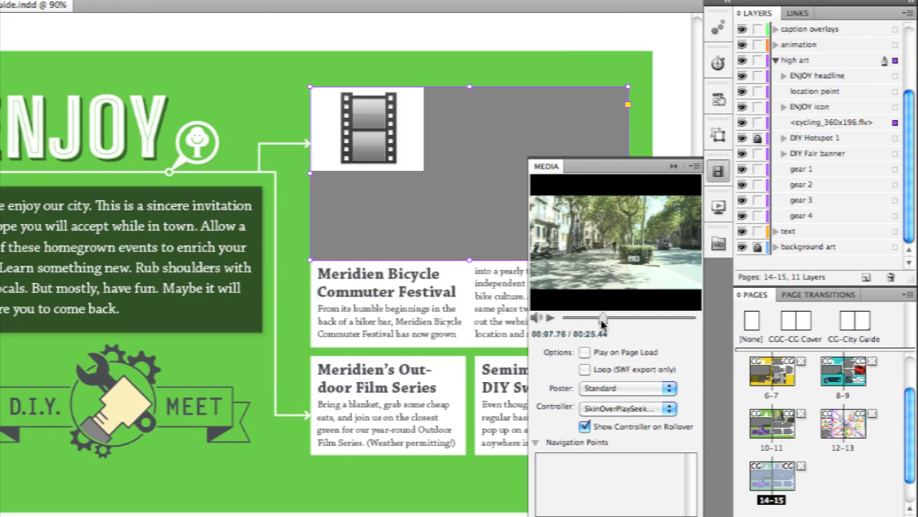
pyautogui.moveTo(603, 317); pyautogui.dragTo(574, 318)
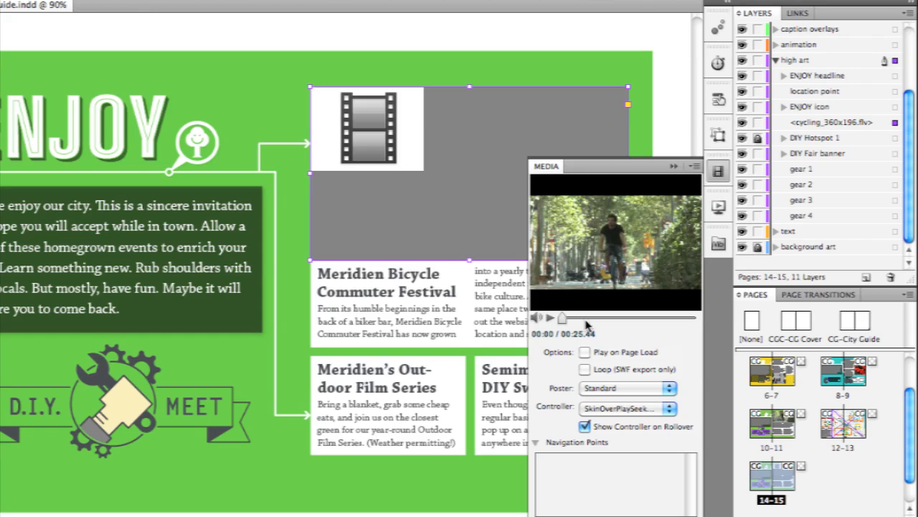
pyautogui.moveTo(590, 325)
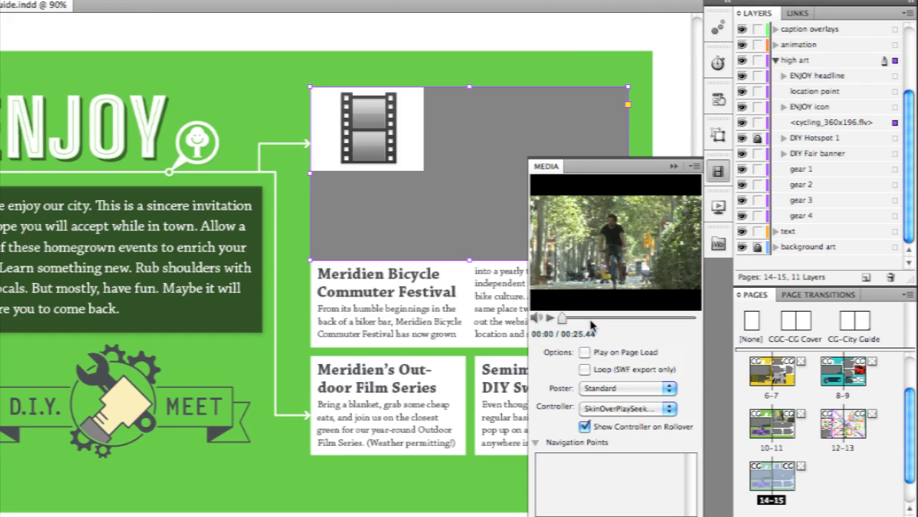
pyautogui.moveTo(616, 335)
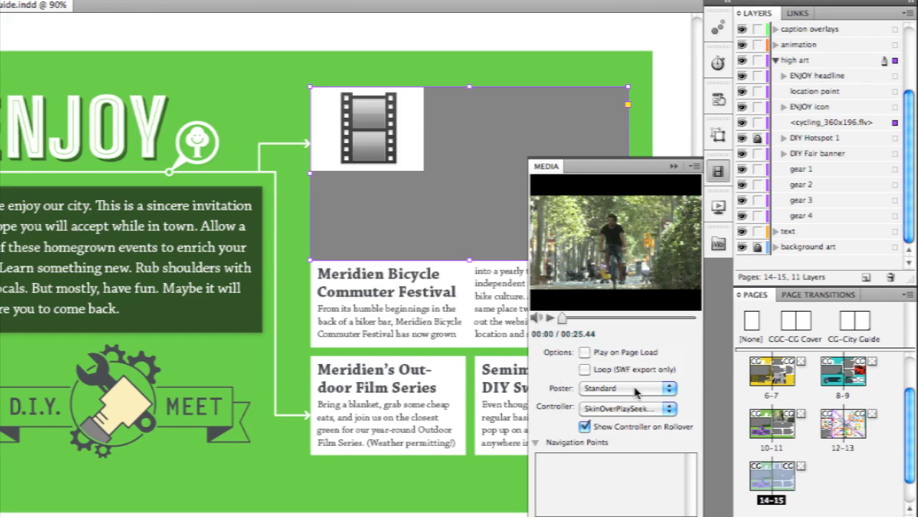
pyautogui.click(626, 388)
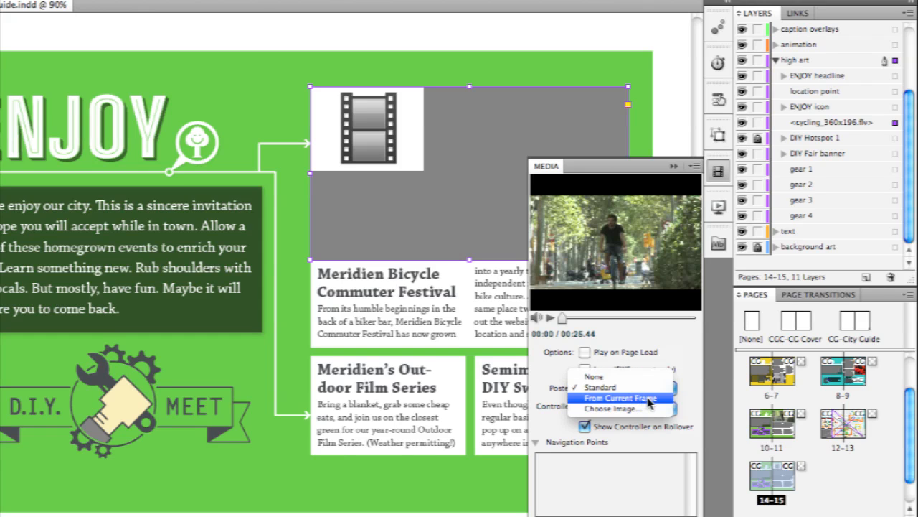
pyautogui.click(600, 387)
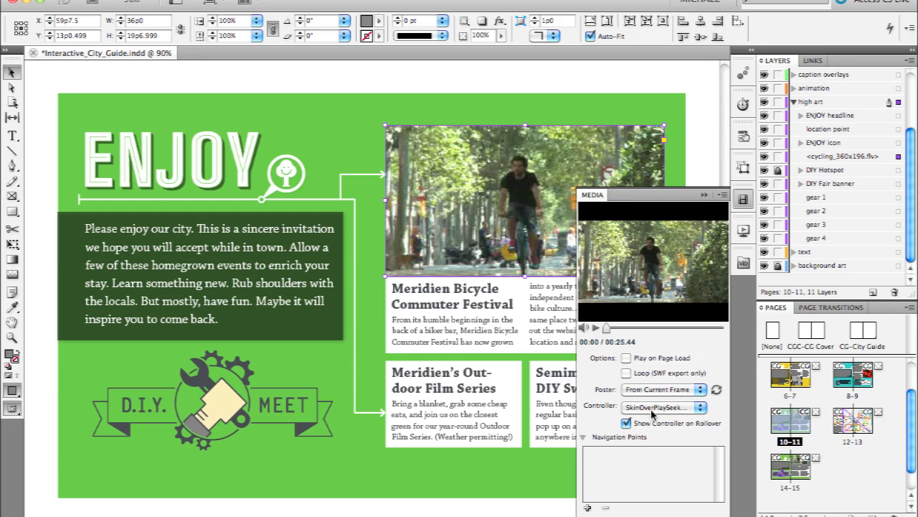
# Set the video controller to SkinOverPlaySeekStop, shown on rollover
pyautogui.click(699, 407)
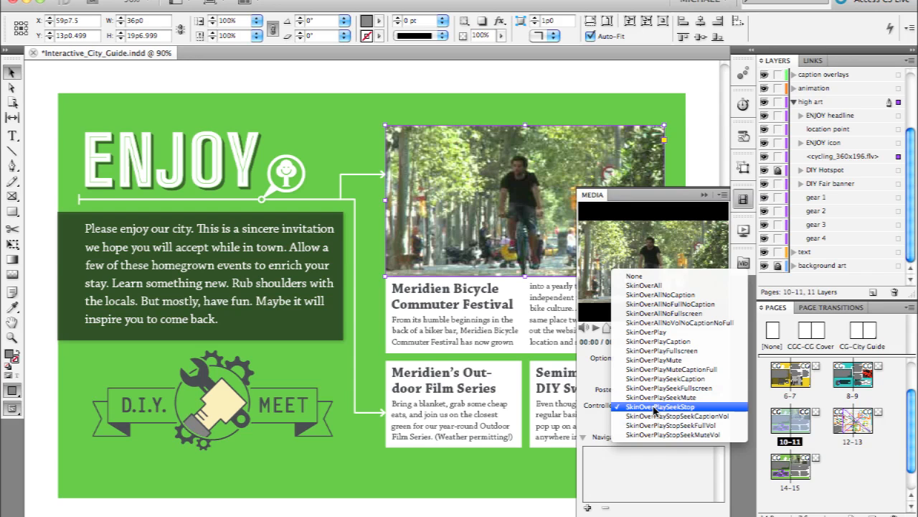
pyautogui.click(672, 397)
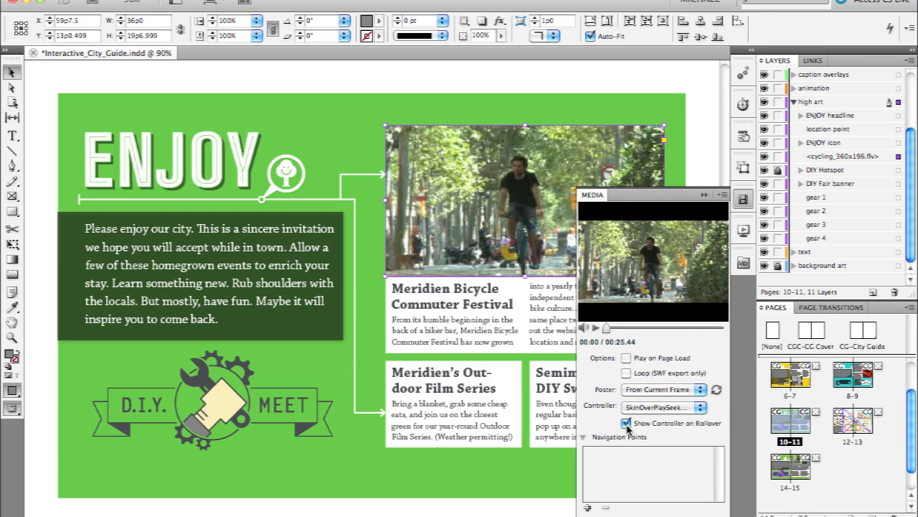
pyautogui.moveTo(662, 434)
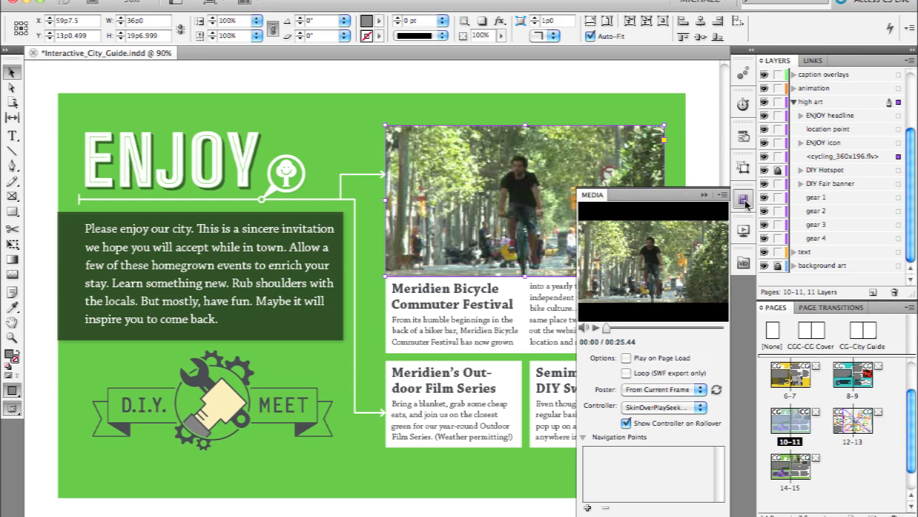
# Export as Flash Player (SWF) Test.swf to the Desktop, replacing the existing file
pyautogui.click(742, 198)
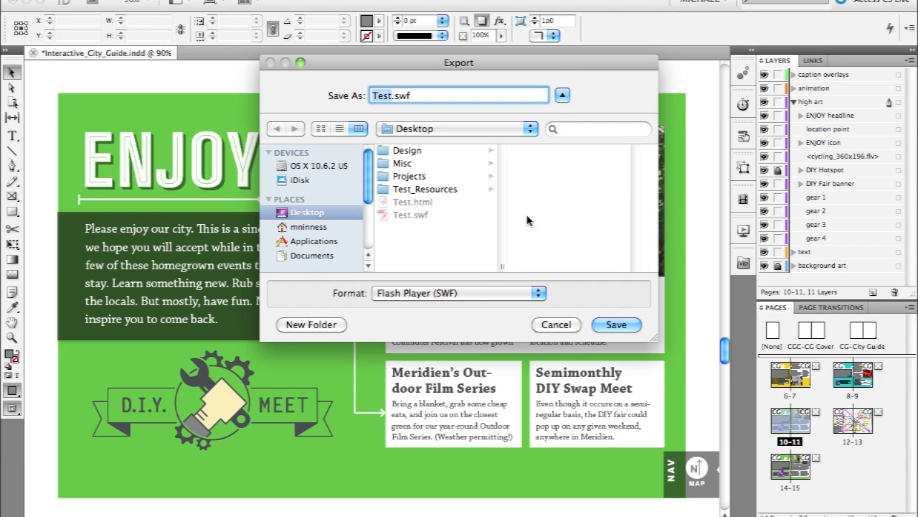
pyautogui.click(459, 293)
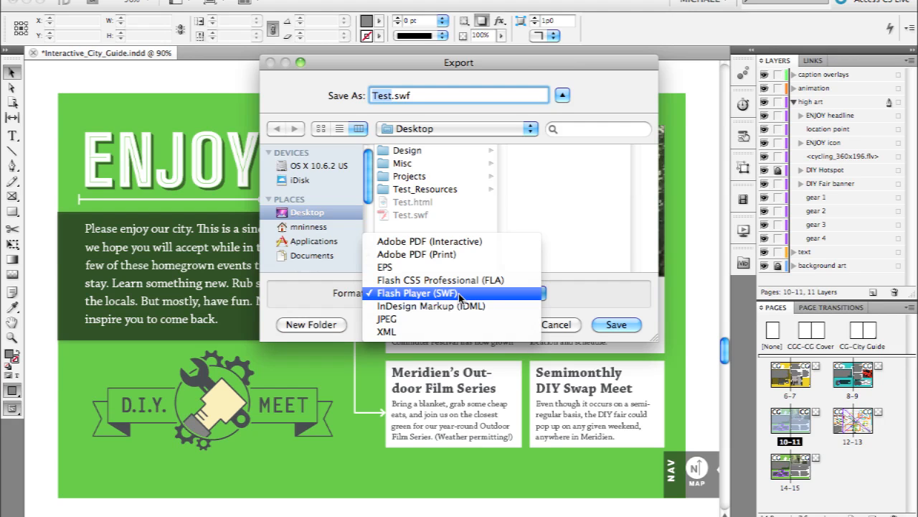
pyautogui.click(456, 293)
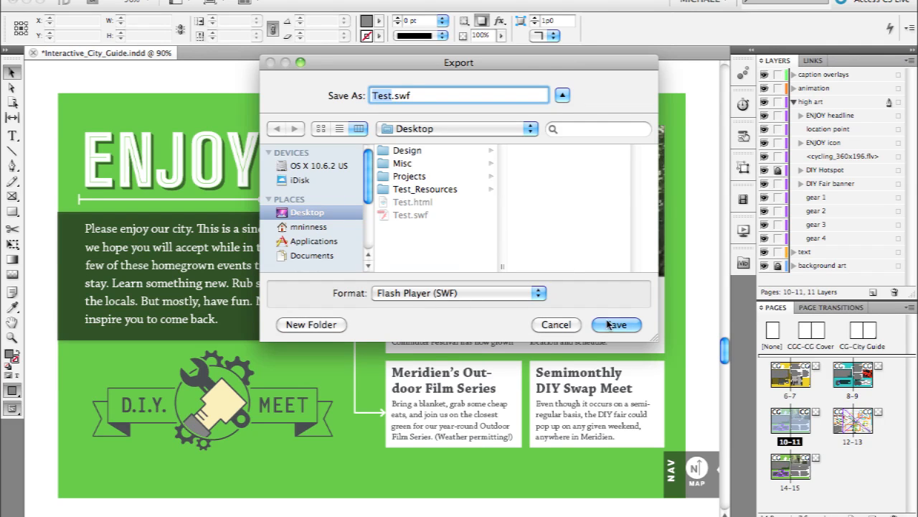
pyautogui.click(616, 324)
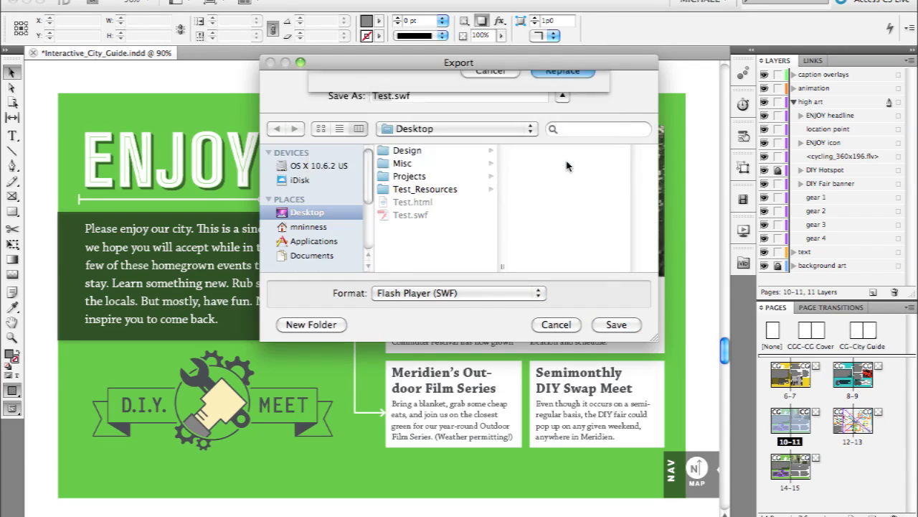
pyautogui.click(616, 324)
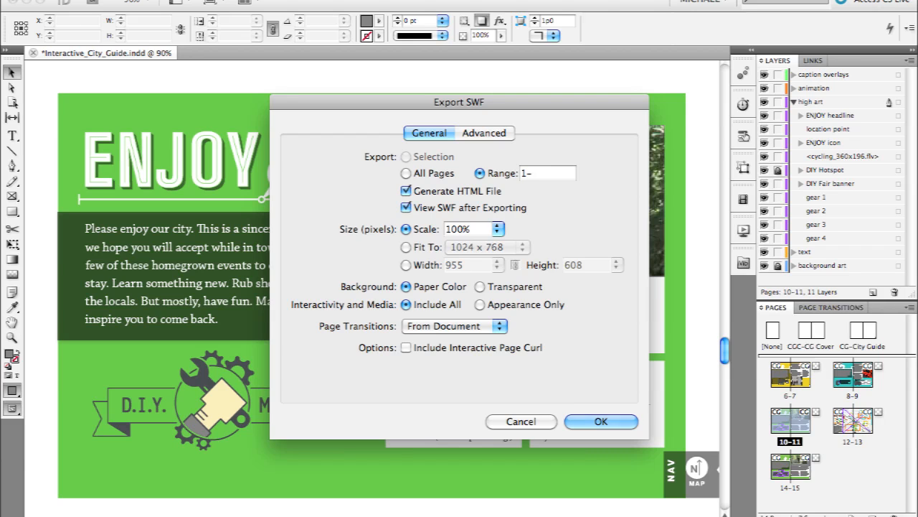
# Set the SWF export page range to 1–13, confirm, and dismiss the page names warning
pyautogui.click(548, 172)
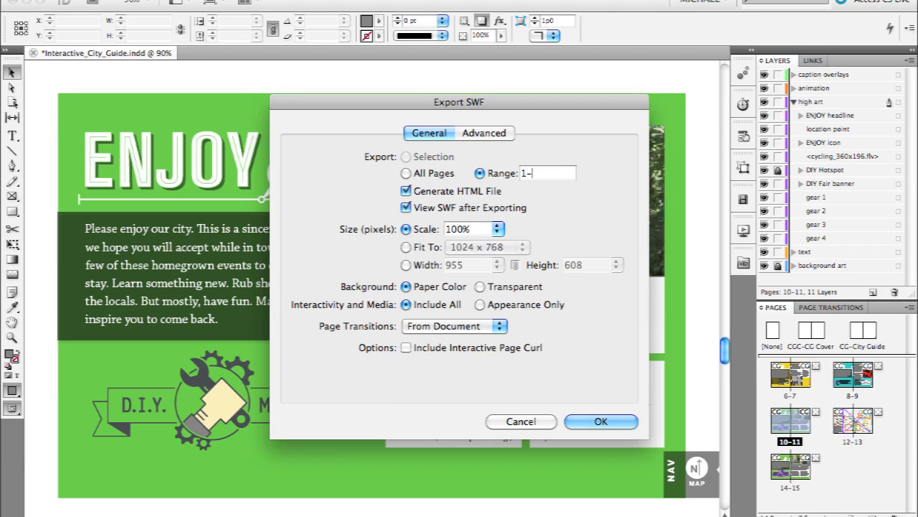
pyautogui.write('13')
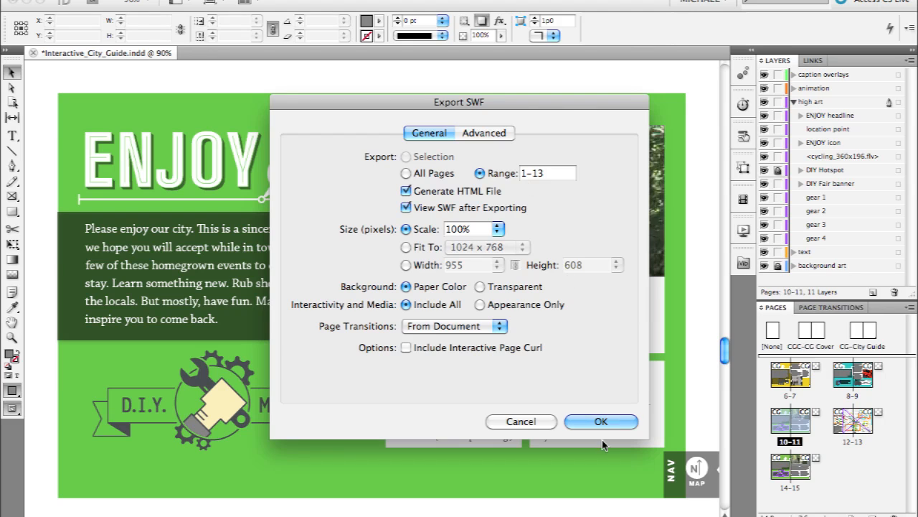
pyautogui.click(601, 421)
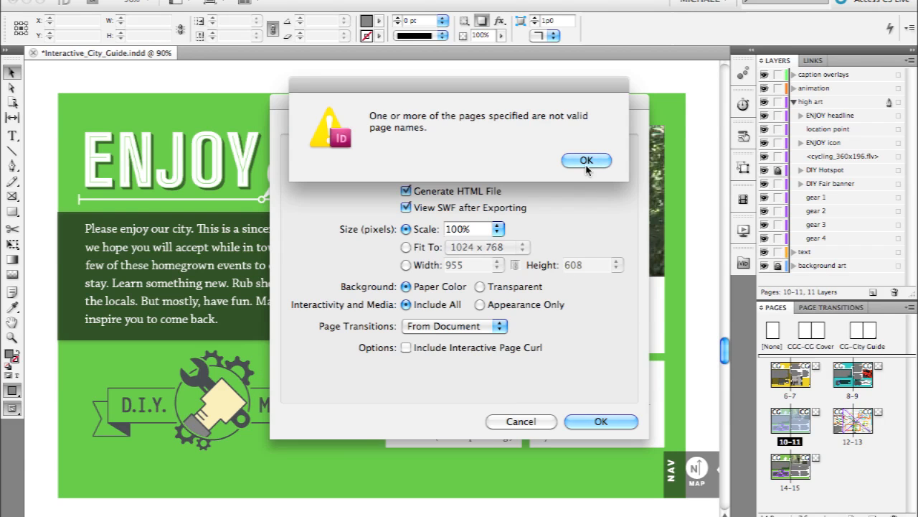
pyautogui.click(586, 160)
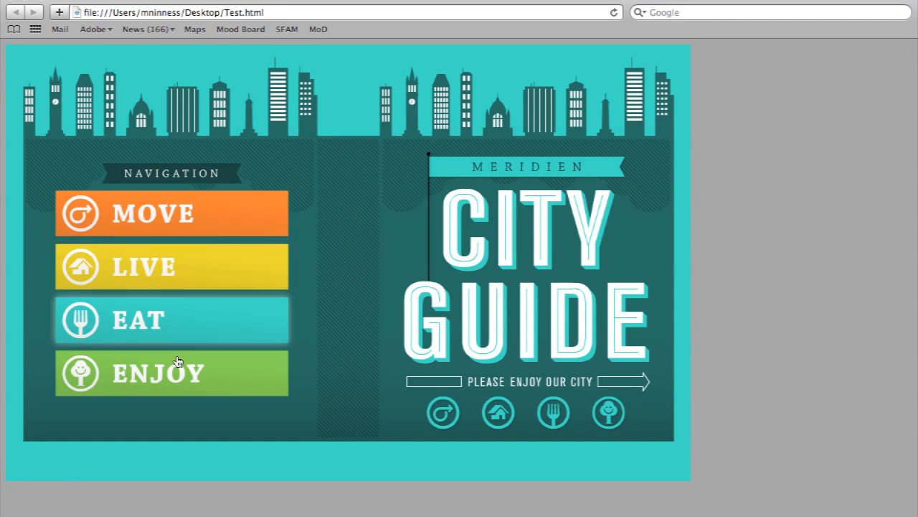
pyautogui.moveTo(172, 267)
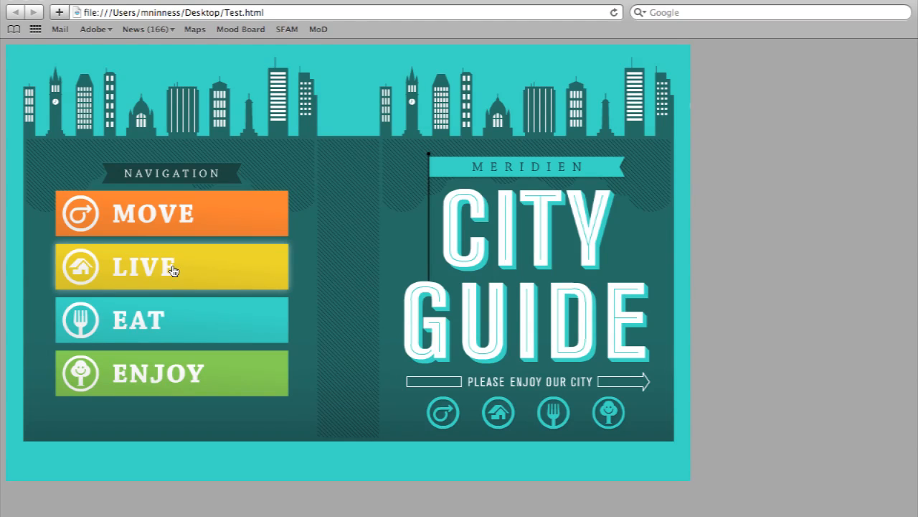
# Open LIVE, advance the building photo, navigate past EAT to ENJOY, and play the cycling video
pyautogui.click(171, 266)
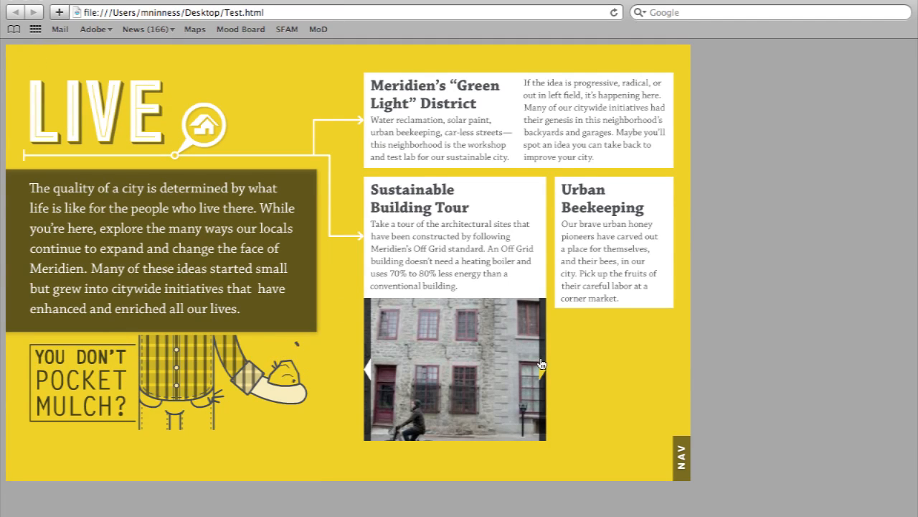
pyautogui.click(542, 367)
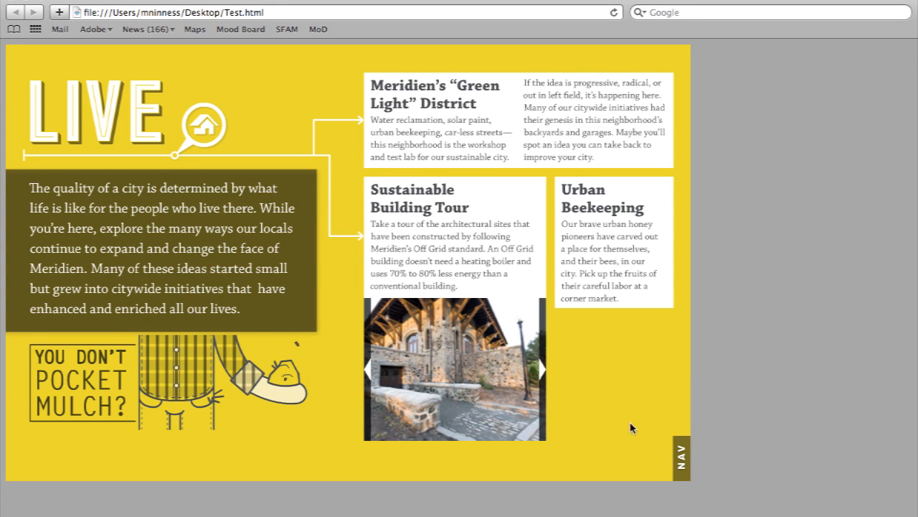
pyautogui.click(680, 457)
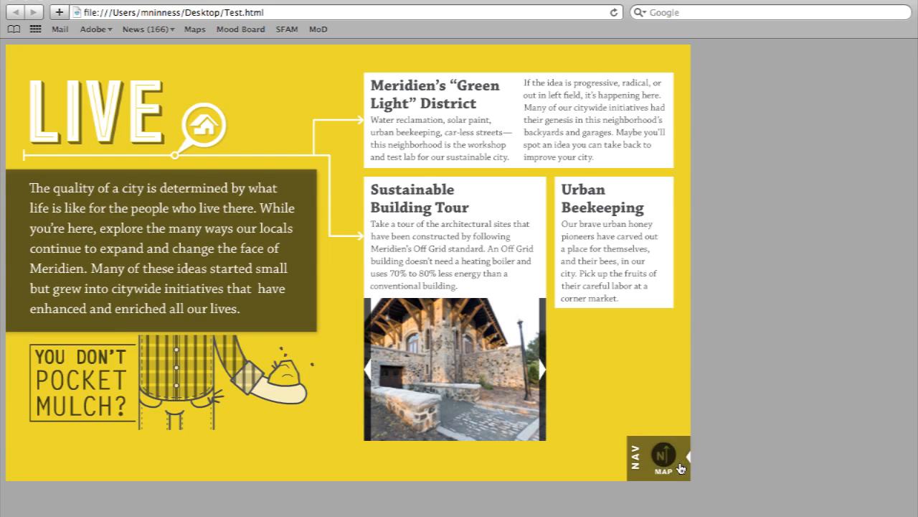
pyautogui.click(680, 457)
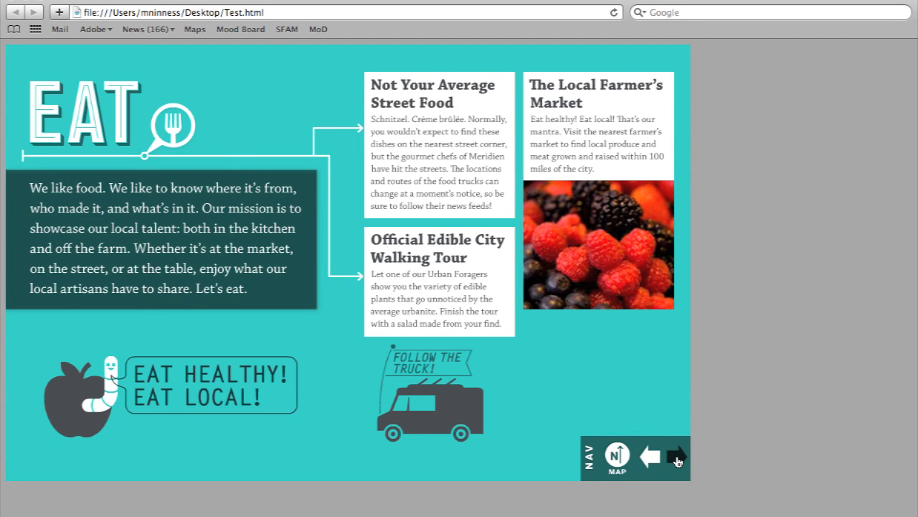
pyautogui.click(675, 456)
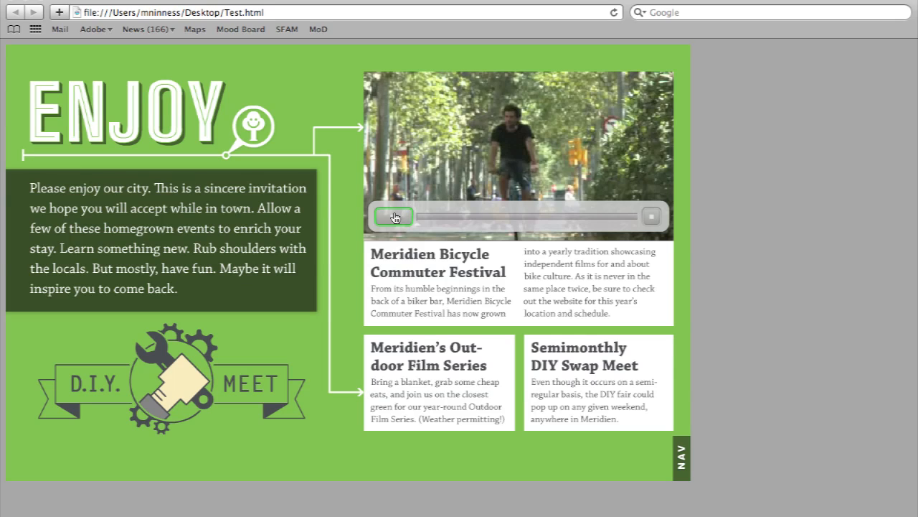
pyautogui.click(393, 216)
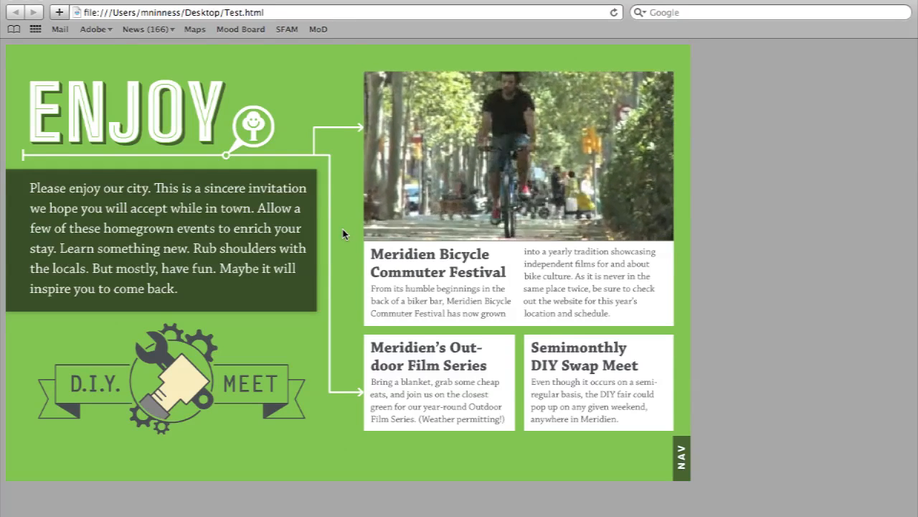